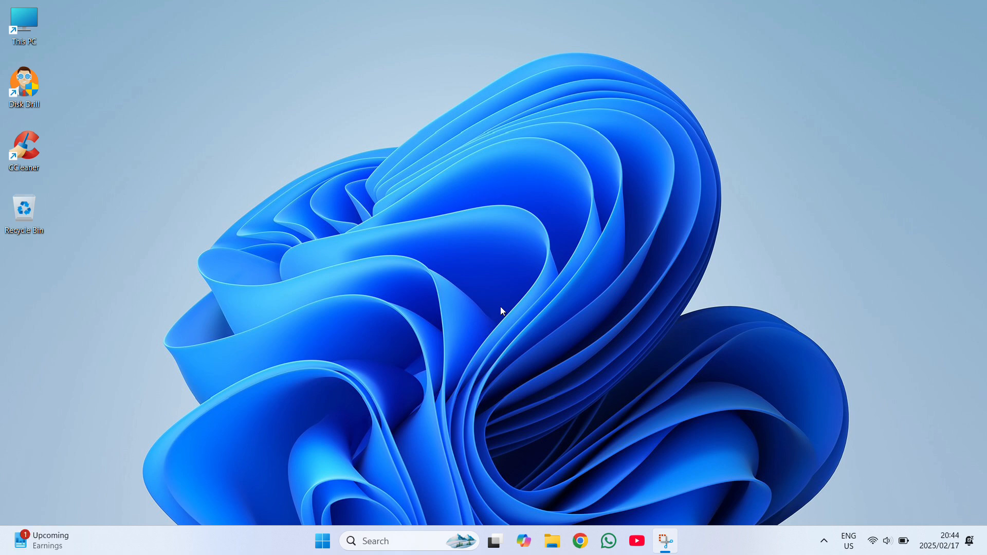
pyautogui.moveTo(487, 323)
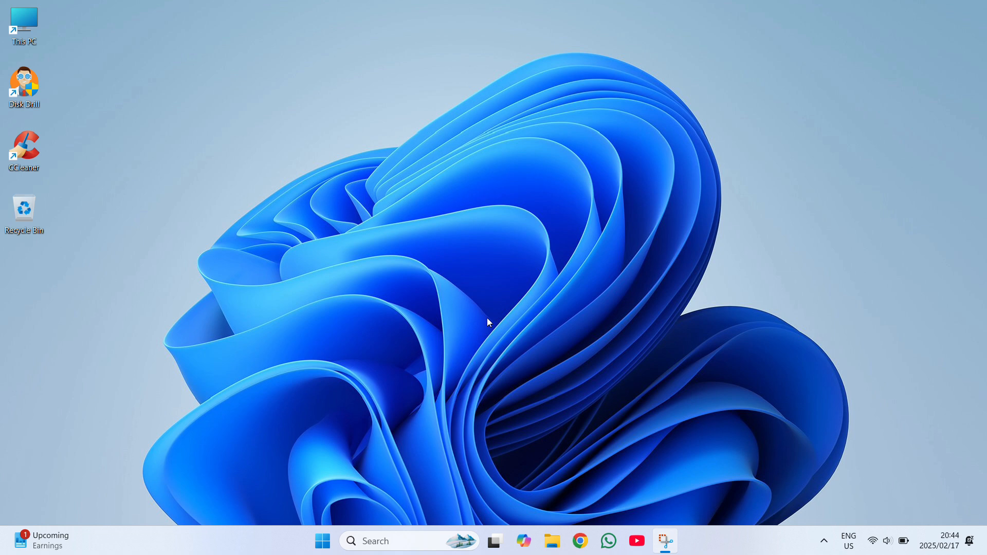
# Search for Run, clear the Open box and launch Task Manager with 'taskmgr'.
pyautogui.click(398, 540)
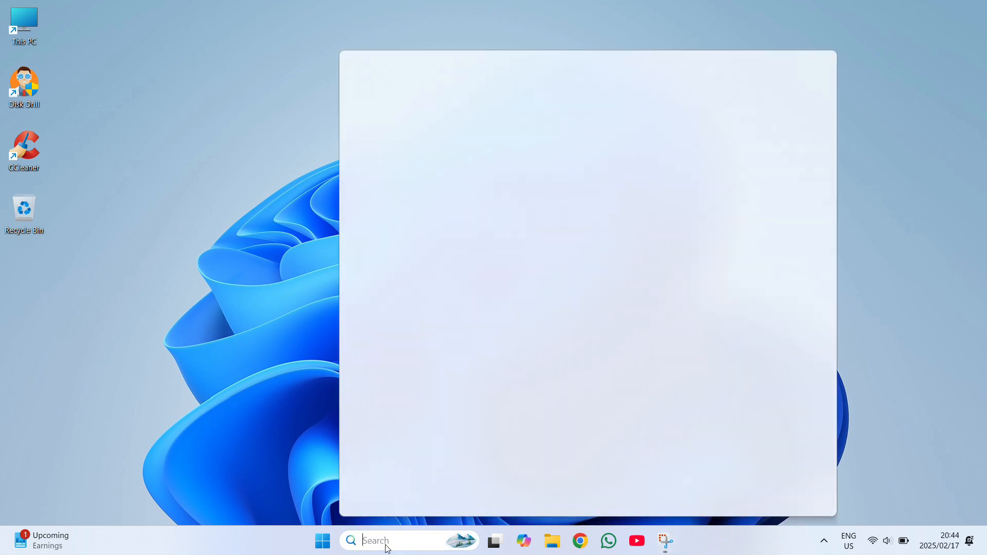
pyautogui.write('r')
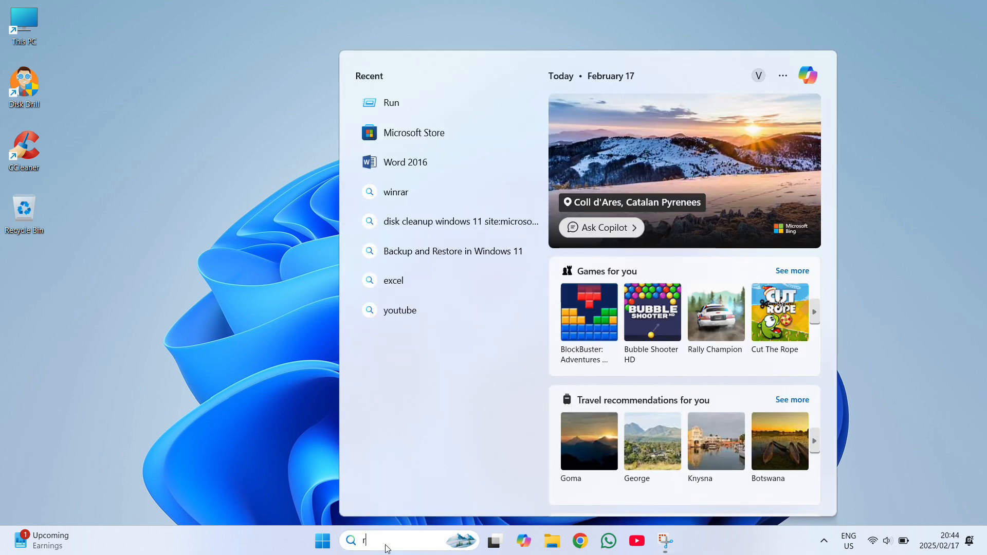
pyautogui.write('un')
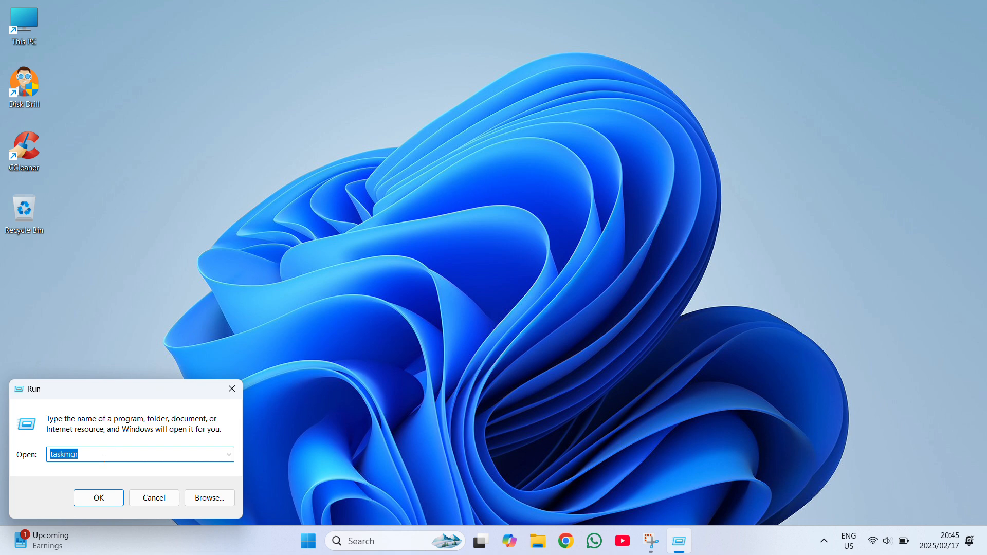
pyautogui.press('Delete')
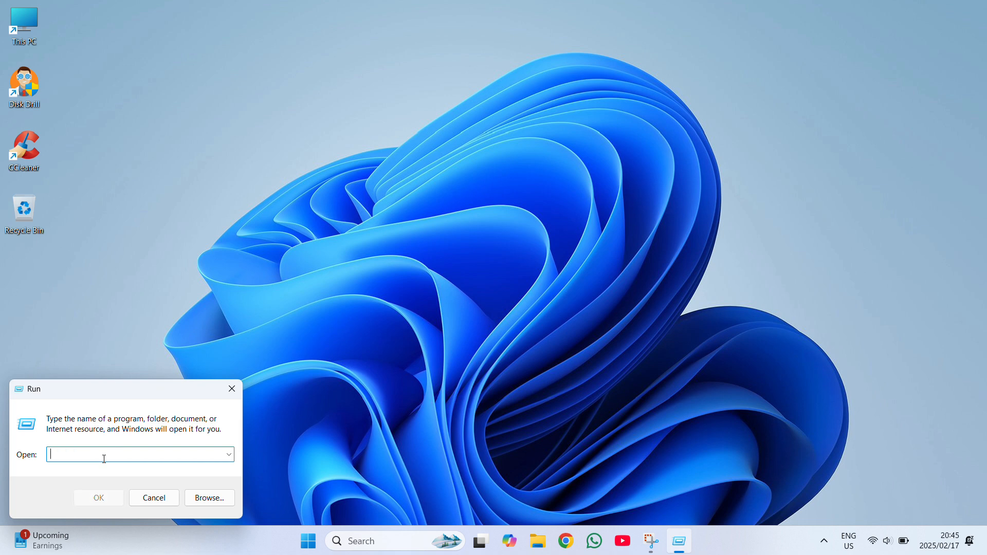
pyautogui.write('taskmgr')
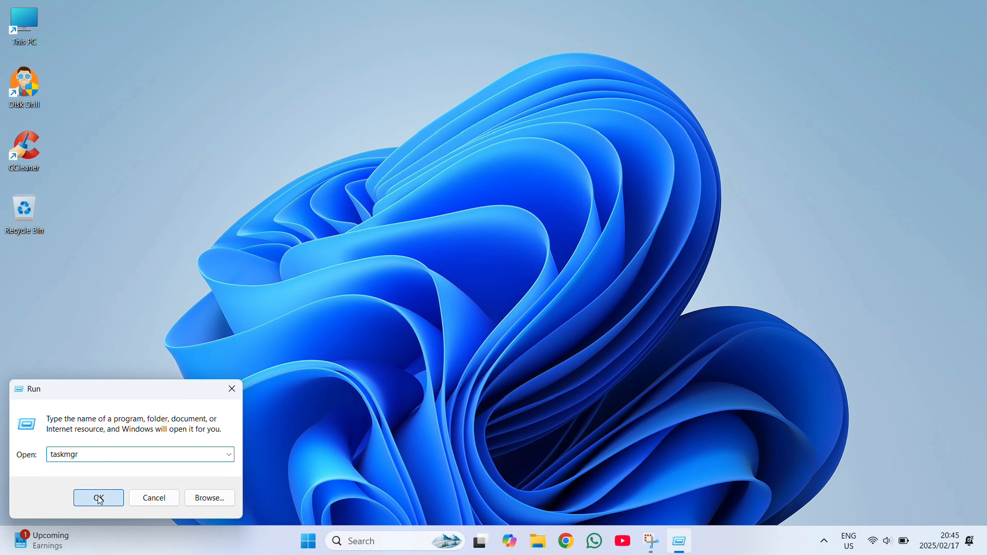
pyautogui.click(98, 497)
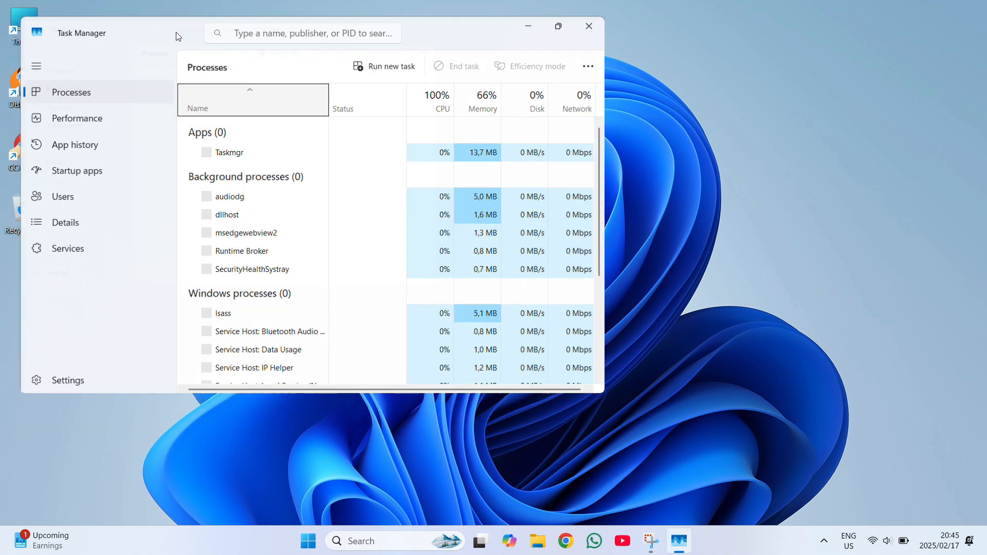
# Maximize Task Manager so the Processes page shows 2 apps and 45 background processes.
pyautogui.click(557, 26)
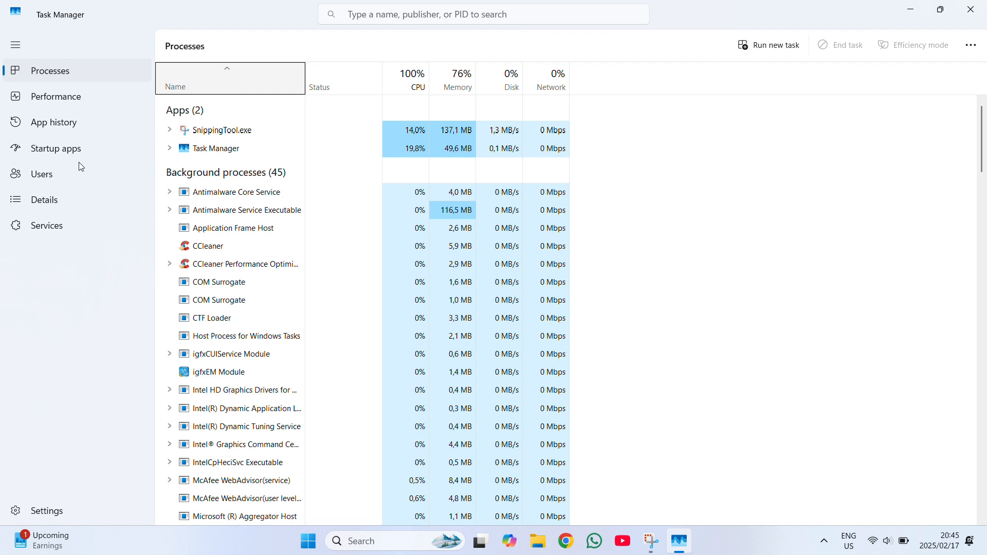
pyautogui.moveTo(80, 155)
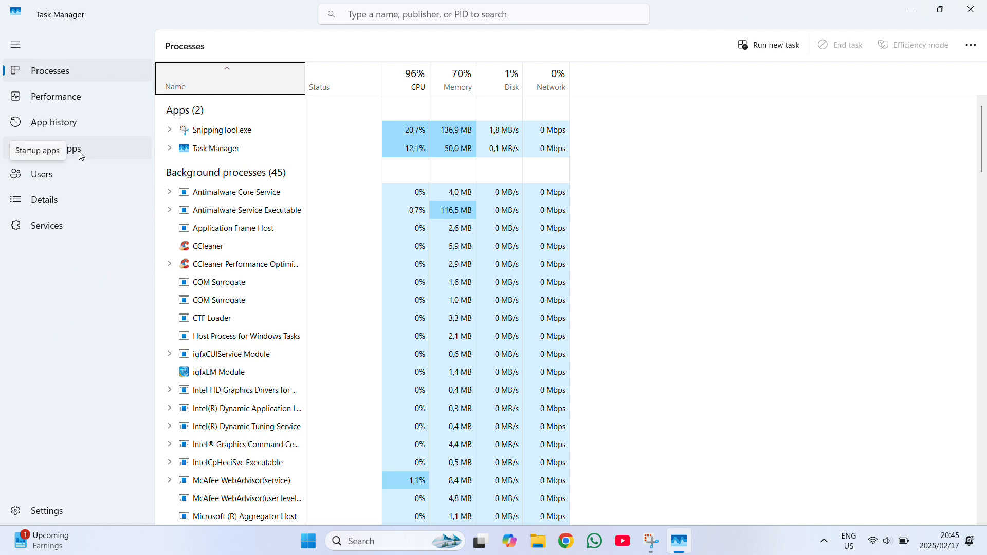
# Show Startup apps, where CCleaner64 and msedge are enabled with high impact.
pyautogui.click(55, 148)
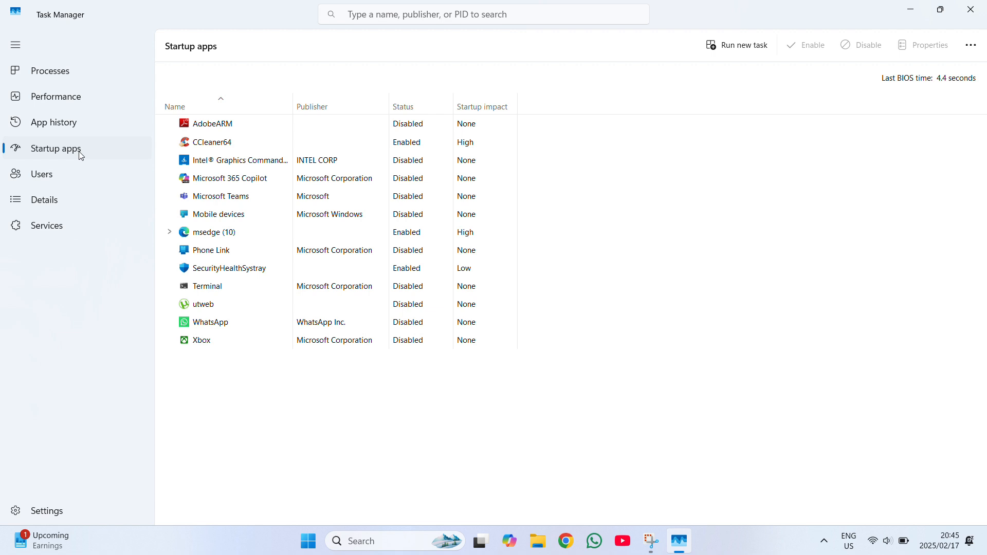
pyautogui.moveTo(224, 150)
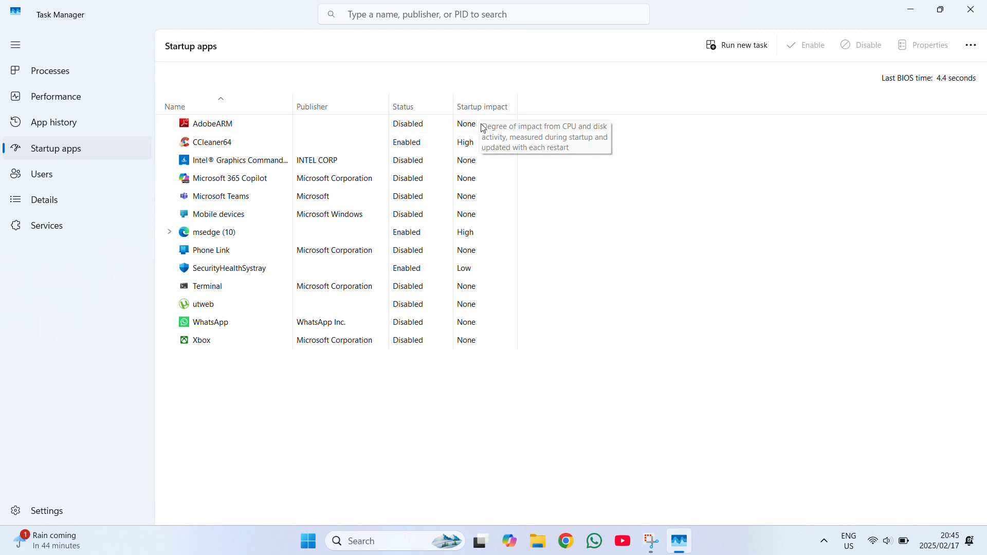
pyautogui.moveTo(485, 250)
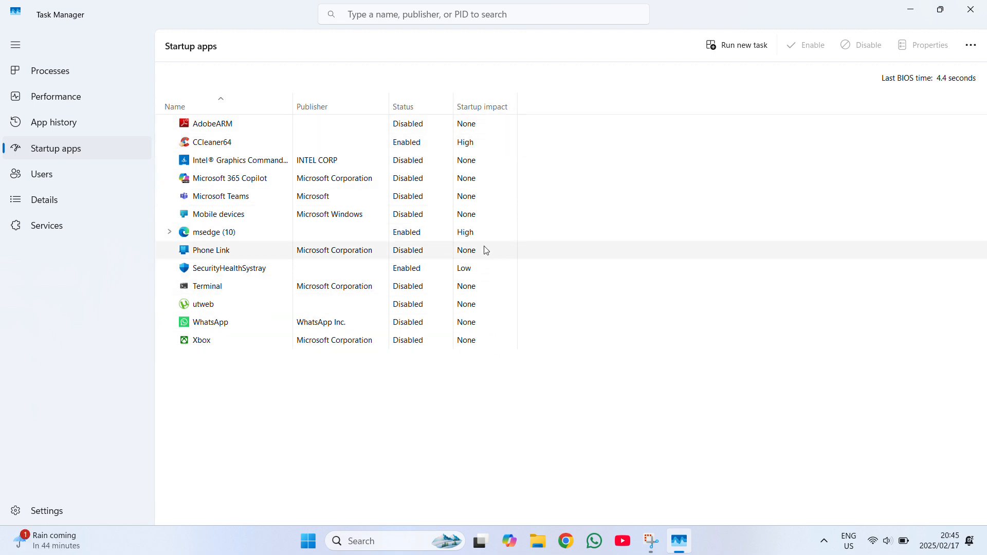
pyautogui.moveTo(471, 197)
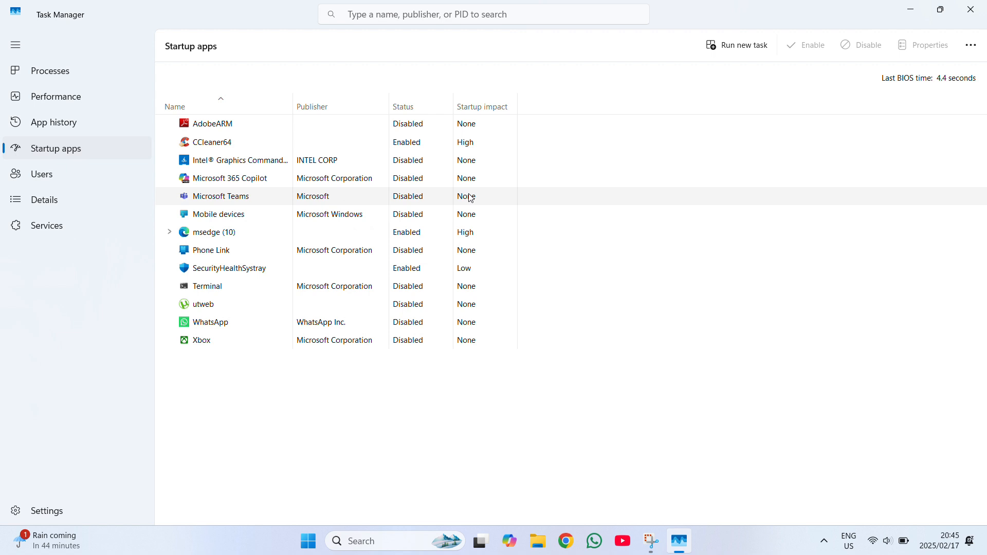
pyautogui.moveTo(460, 160)
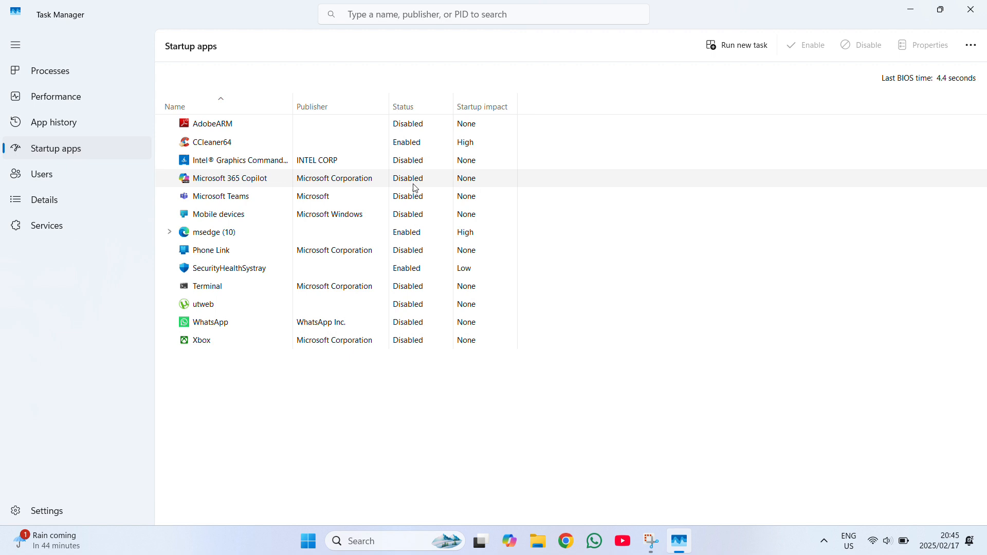
pyautogui.moveTo(218, 161)
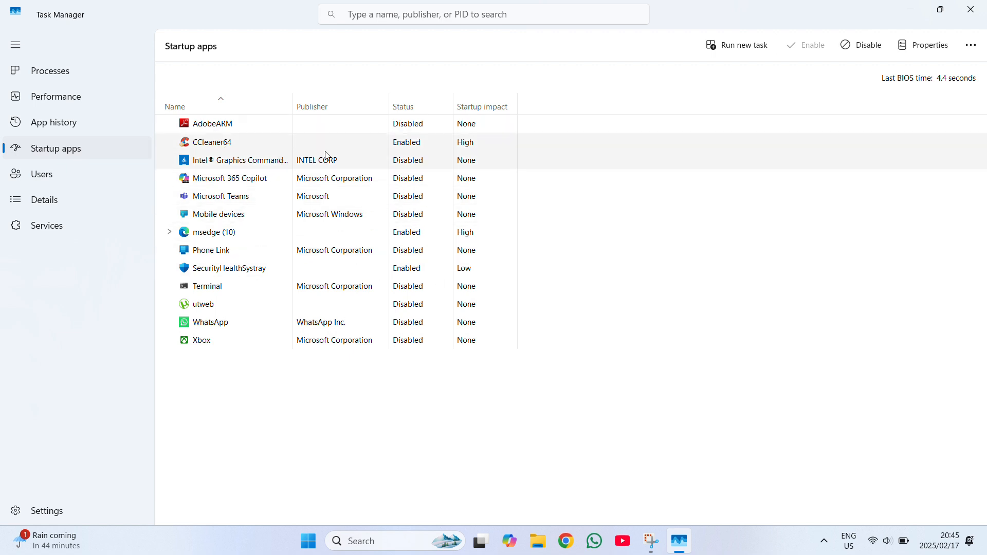
pyautogui.moveTo(371, 147)
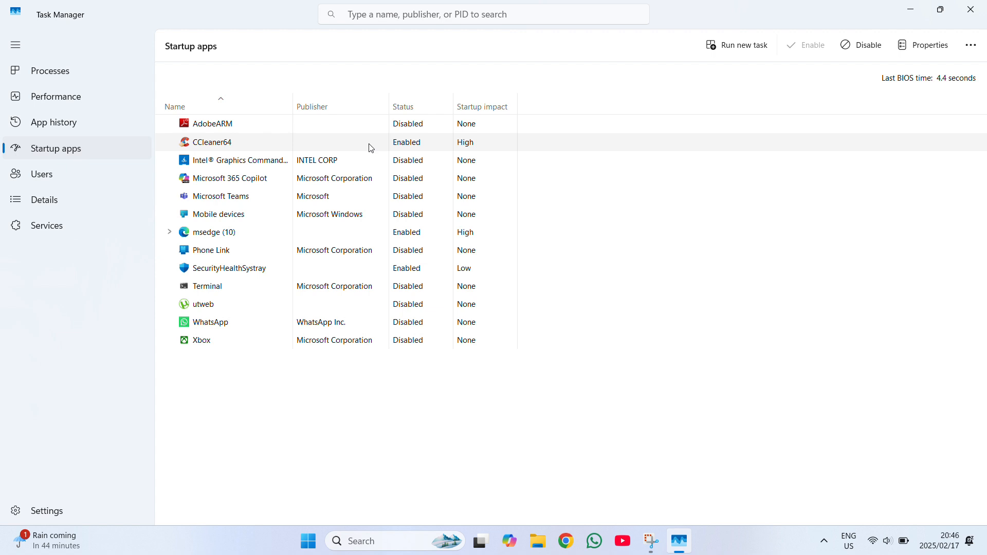
pyautogui.moveTo(436, 147)
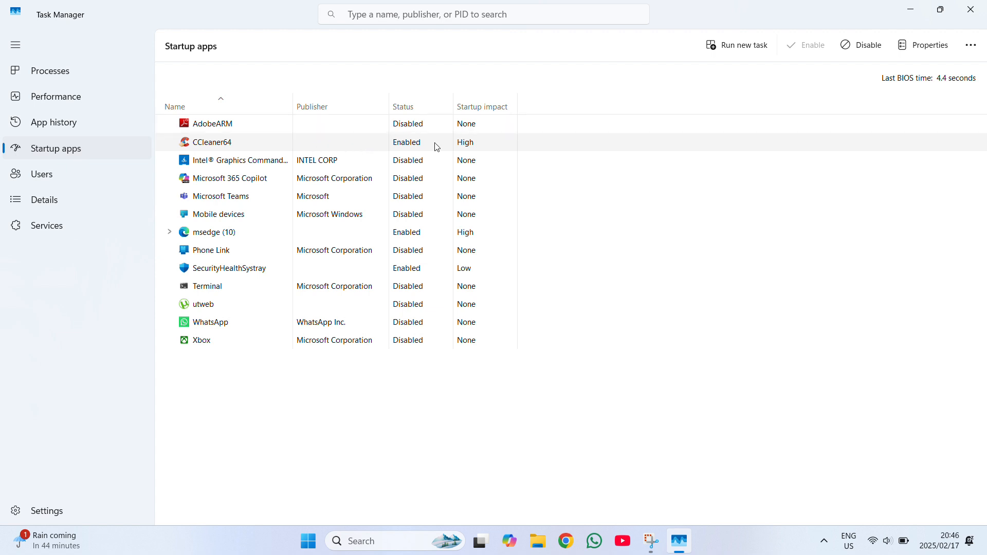
pyautogui.moveTo(243, 217)
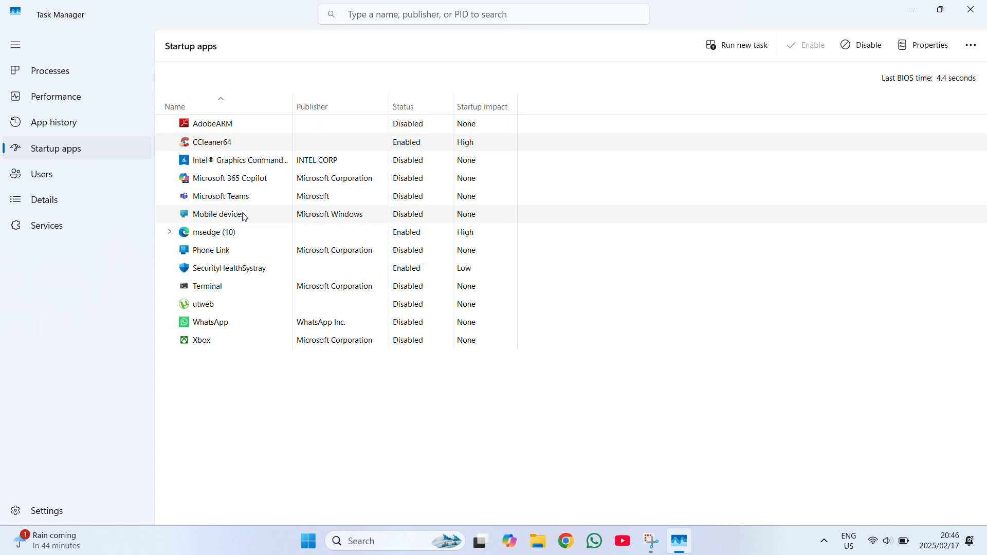
pyautogui.moveTo(239, 238)
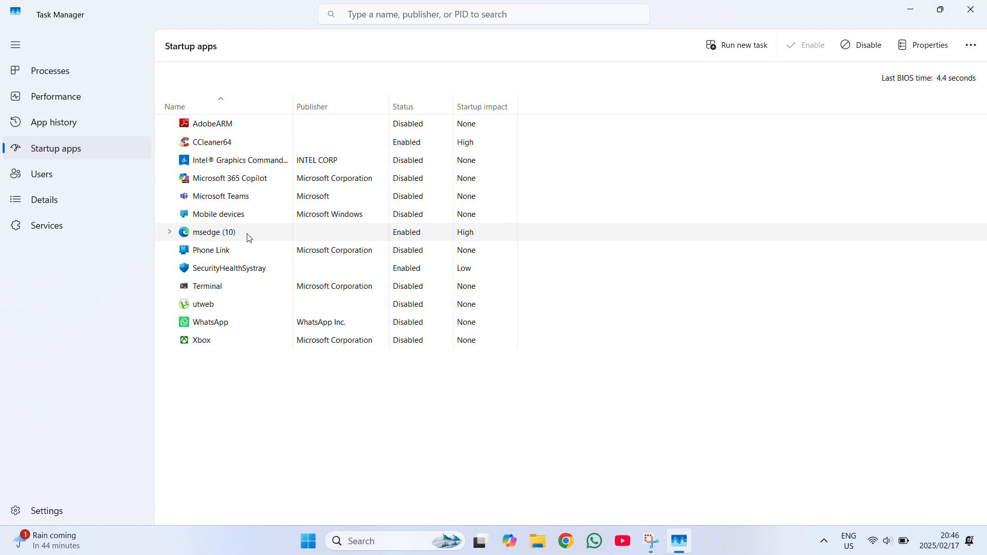
pyautogui.moveTo(478, 236)
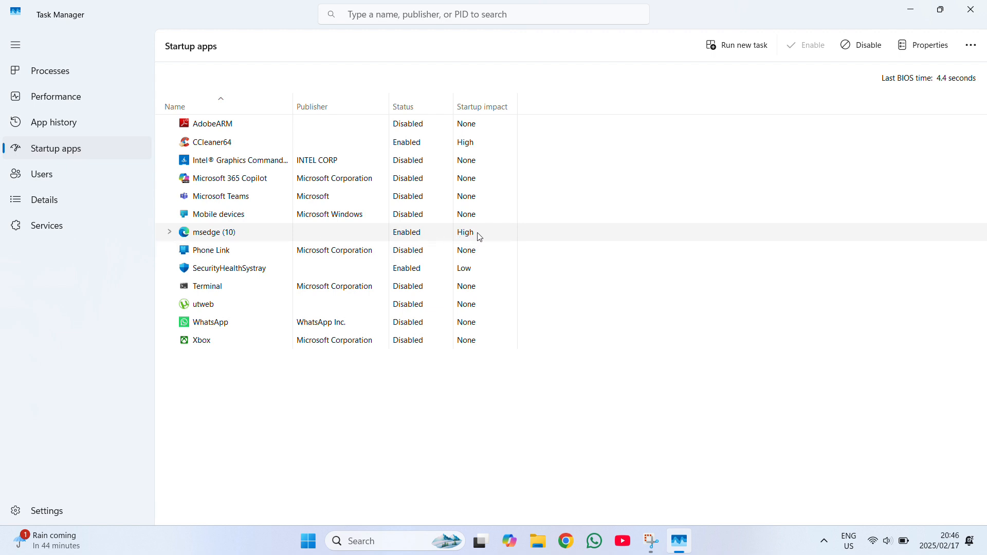
pyautogui.moveTo(595, 540)
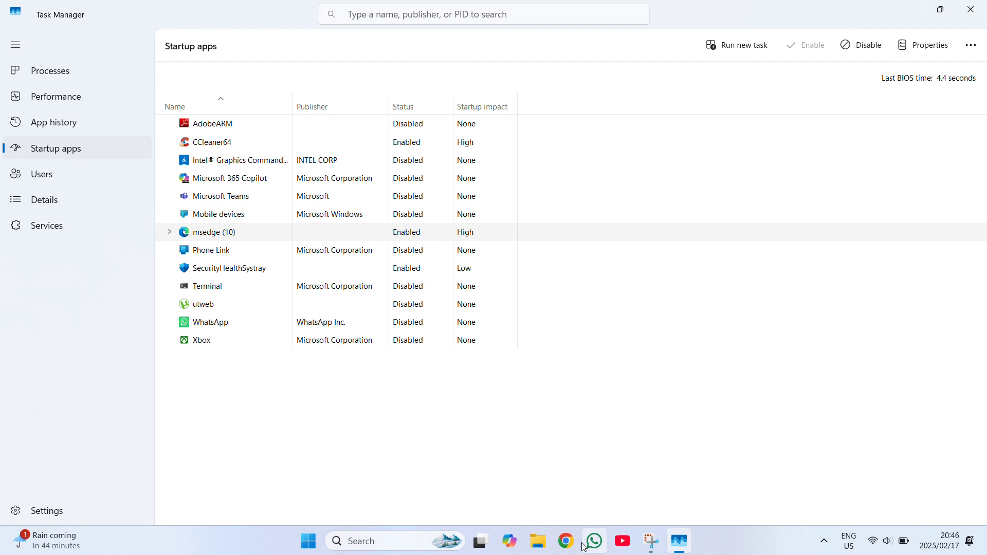
pyautogui.moveTo(564, 554)
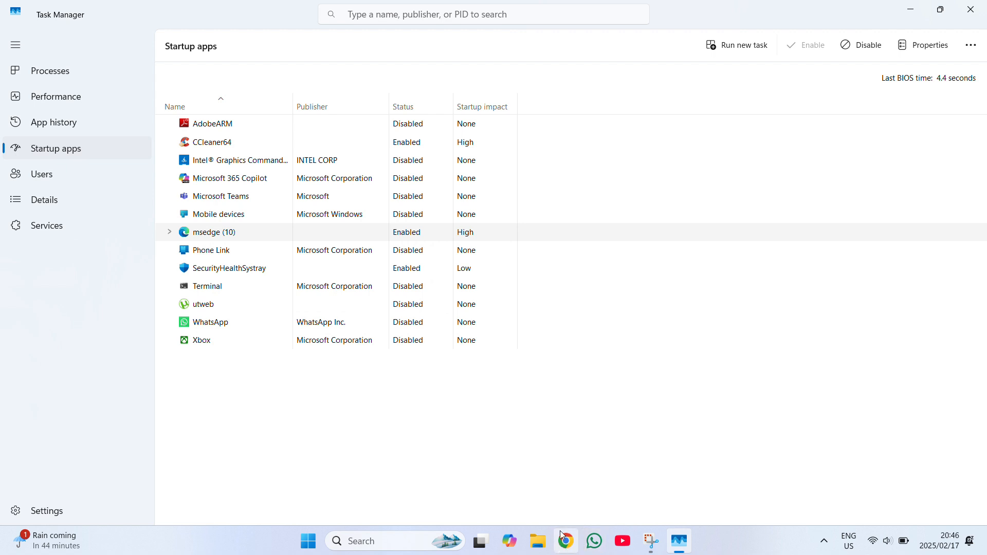
# Disable the msedge (10) startup entry from its context menu.
pyautogui.rightClick(230, 232)
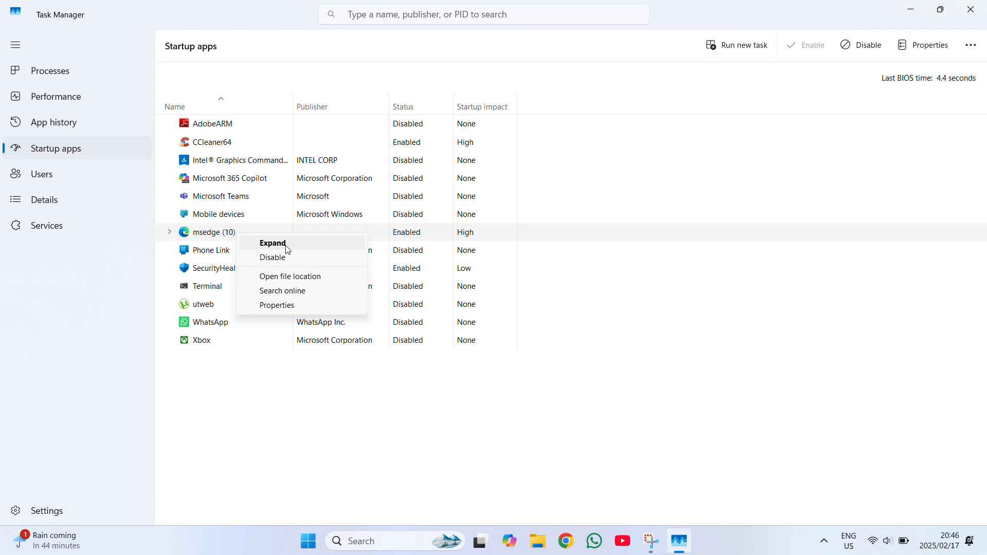
pyautogui.click(272, 257)
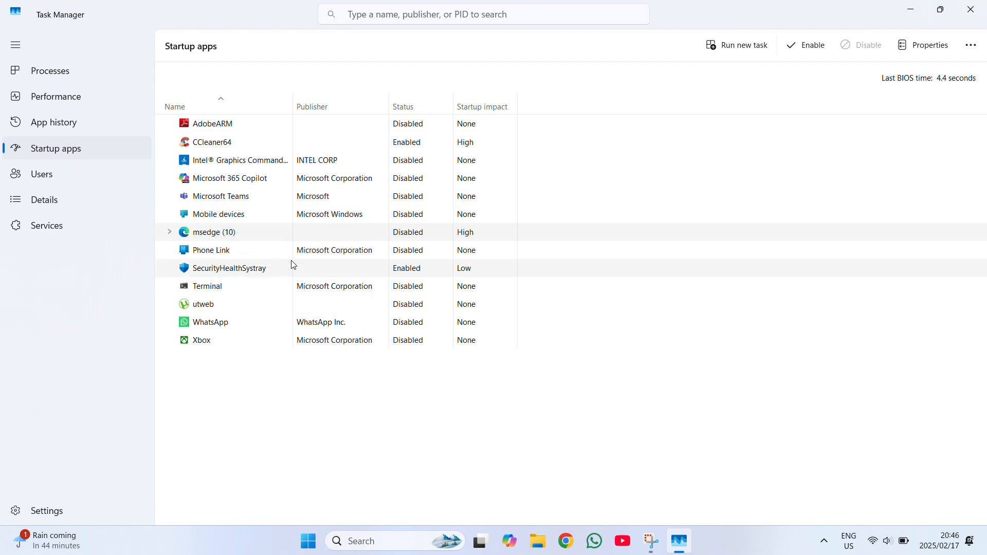
pyautogui.moveTo(289, 265)
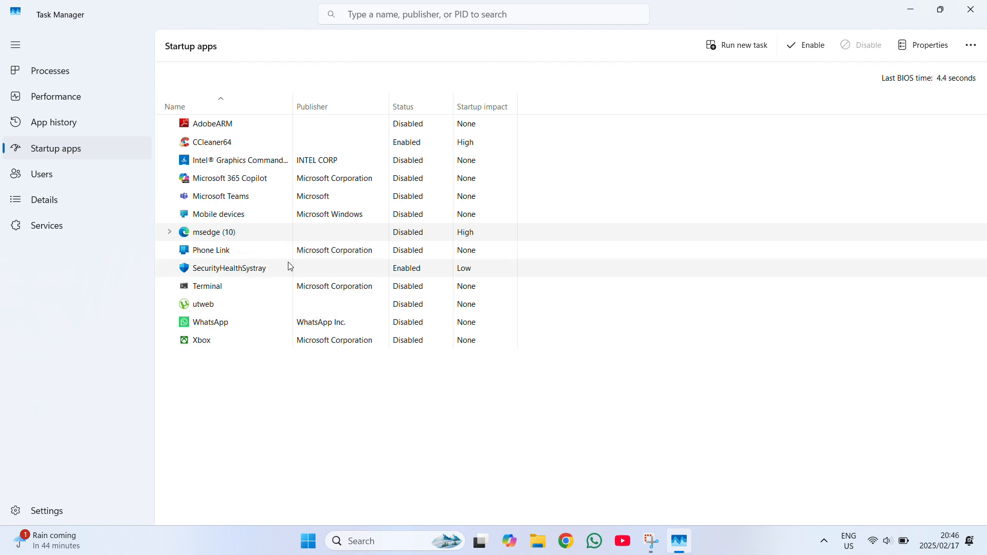
pyautogui.moveTo(570, 253)
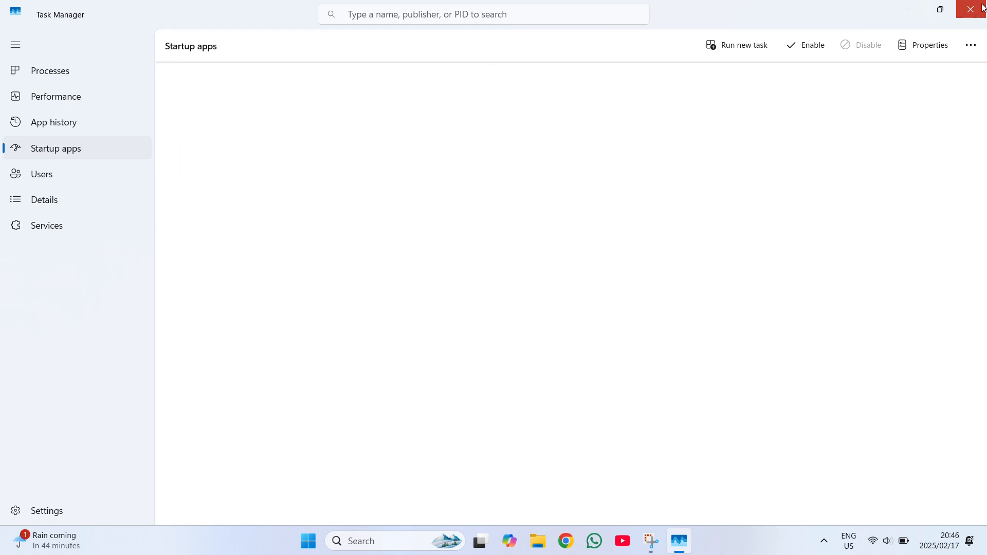
# Close Task Manager and relaunch it from Run using the taskmgr suggestion.
pyautogui.click(970, 8)
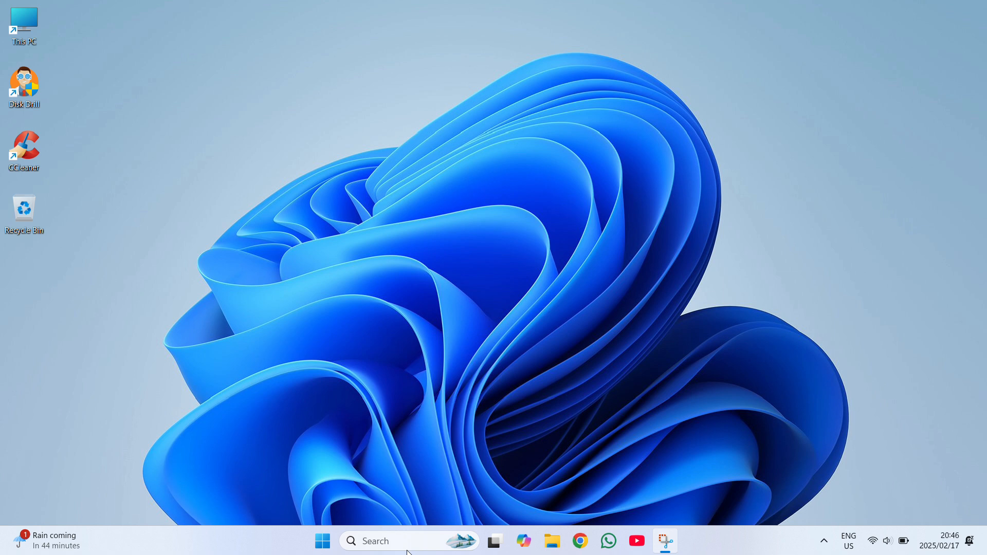
pyautogui.click(399, 541)
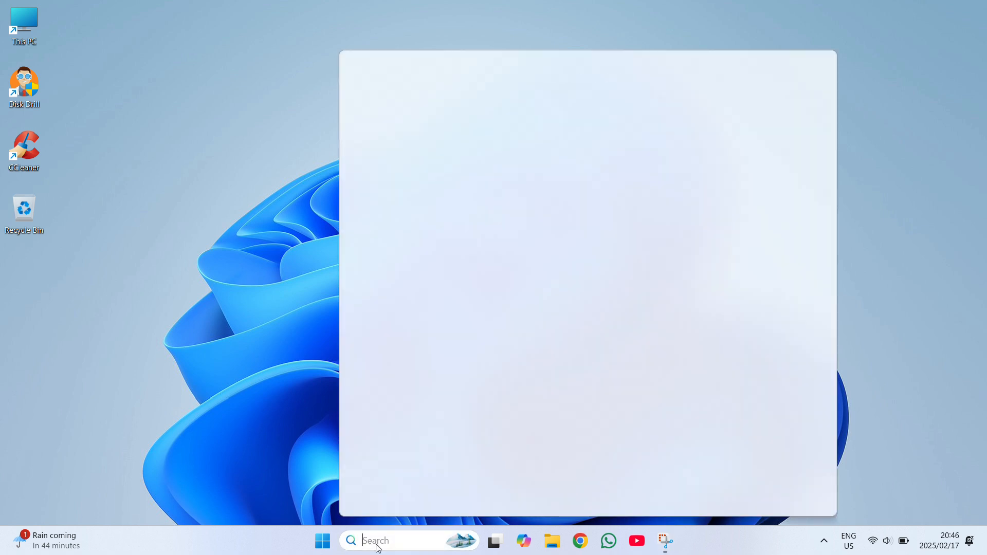
pyautogui.write('r')
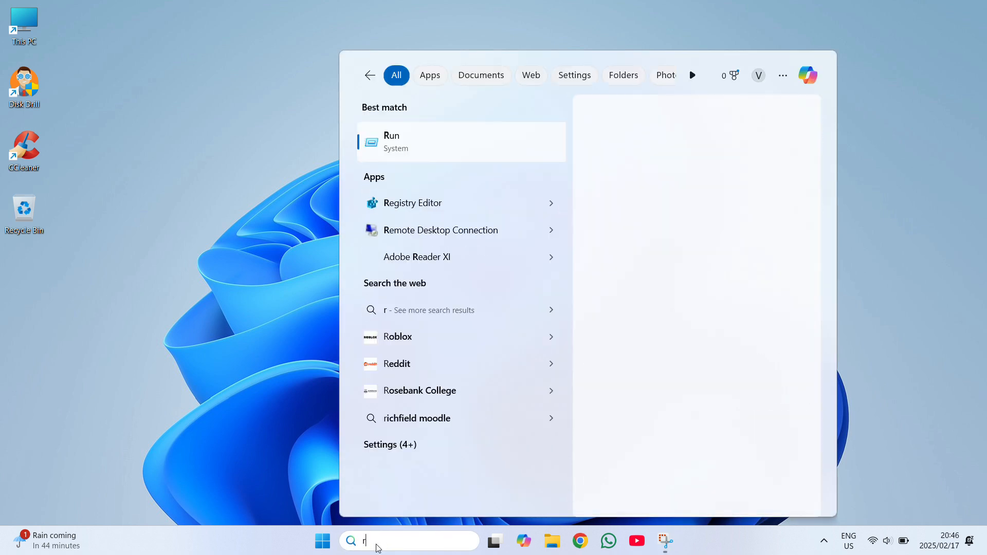
pyautogui.write('un')
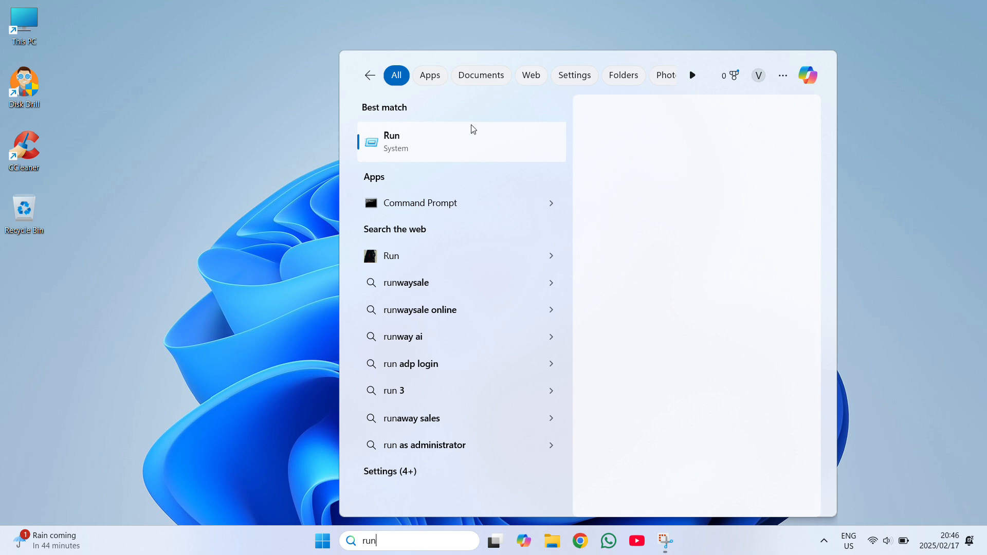
pyautogui.click(412, 142)
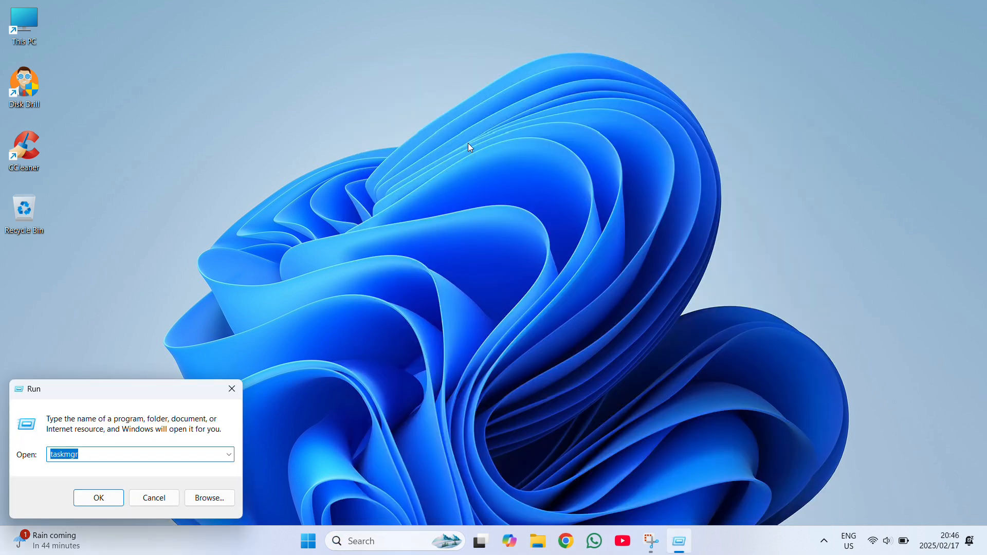
pyautogui.moveTo(128, 474)
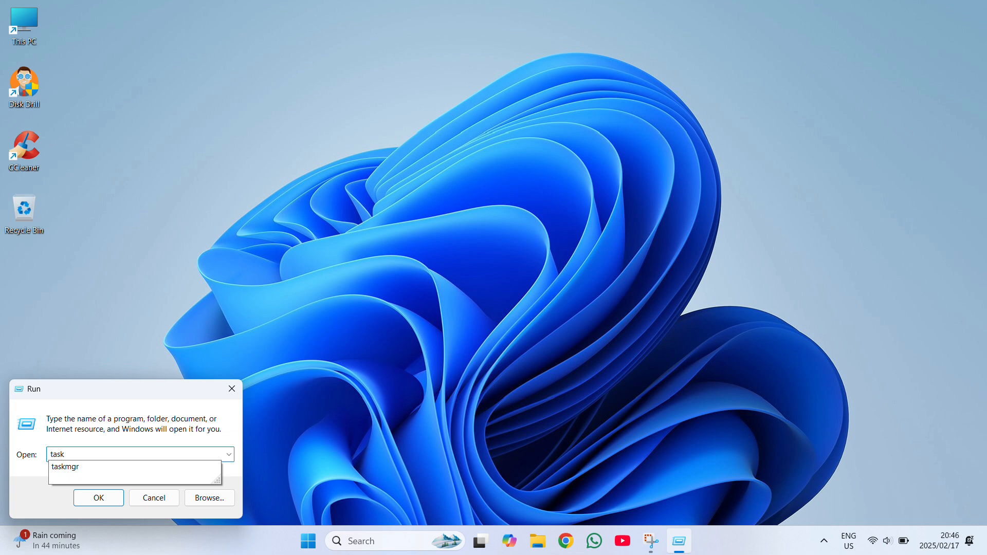
pyautogui.click(62, 467)
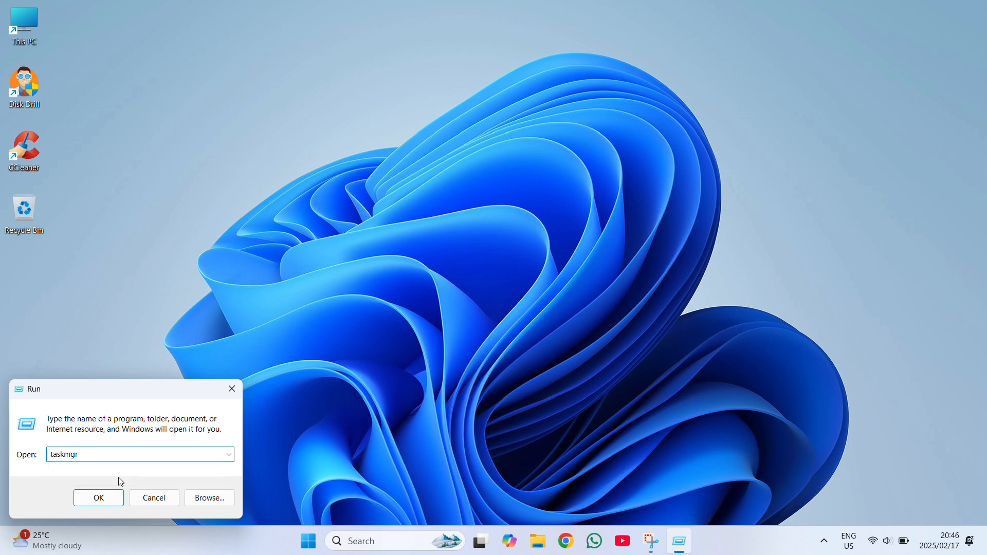
pyautogui.click(98, 497)
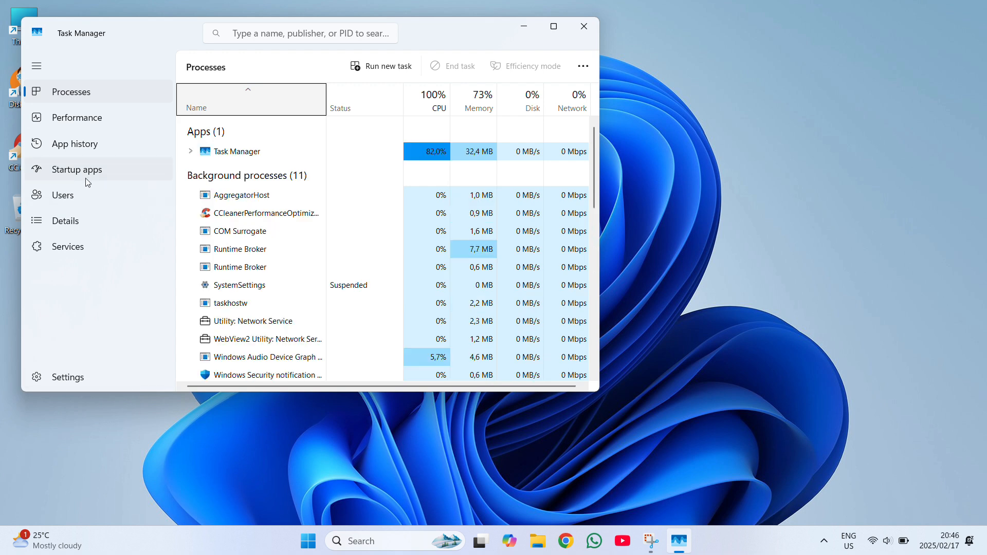
# Check that msedge (10) still reads Disabled in Startup apps, then close Task Manager.
pyautogui.click(76, 170)
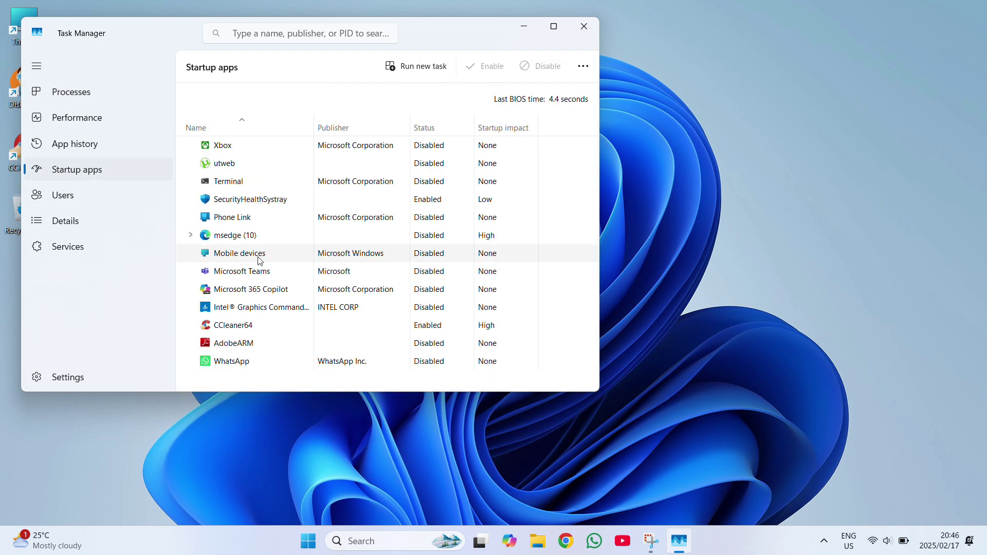
pyautogui.moveTo(268, 298)
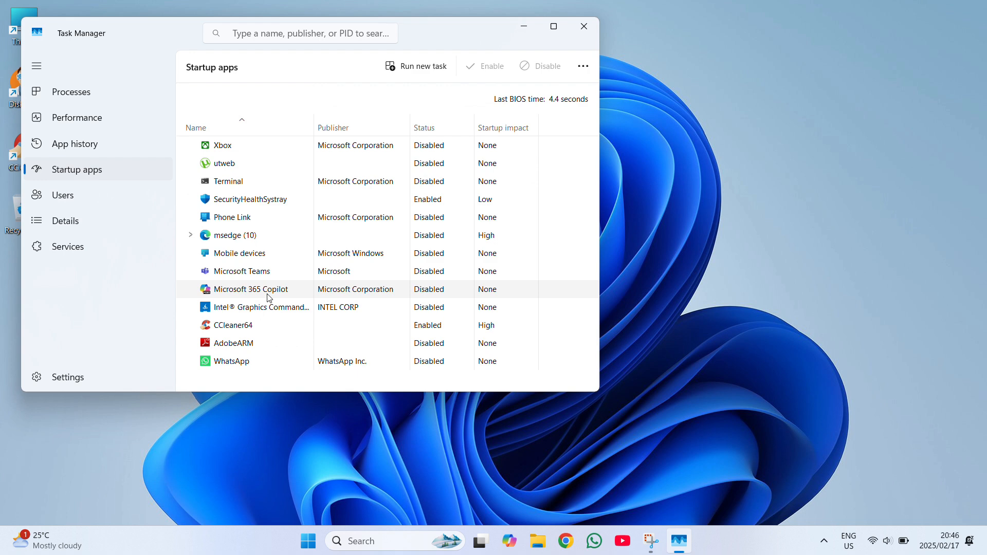
pyautogui.moveTo(369, 235)
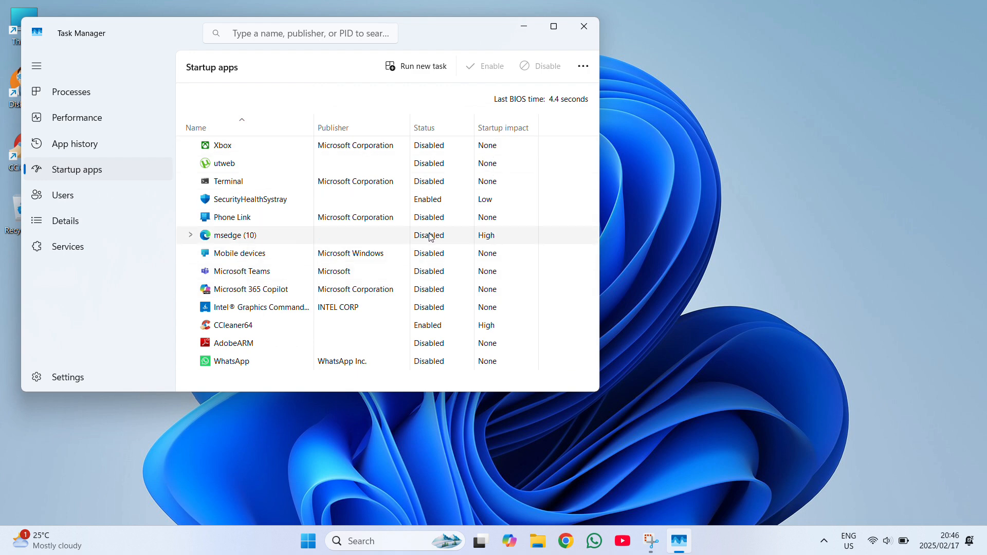
pyautogui.moveTo(437, 246)
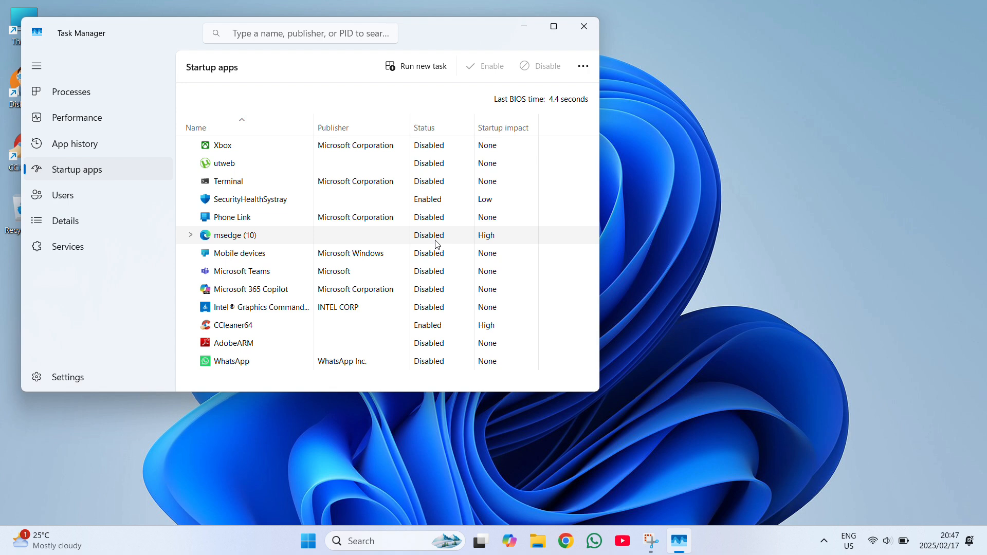
pyautogui.moveTo(583, 26)
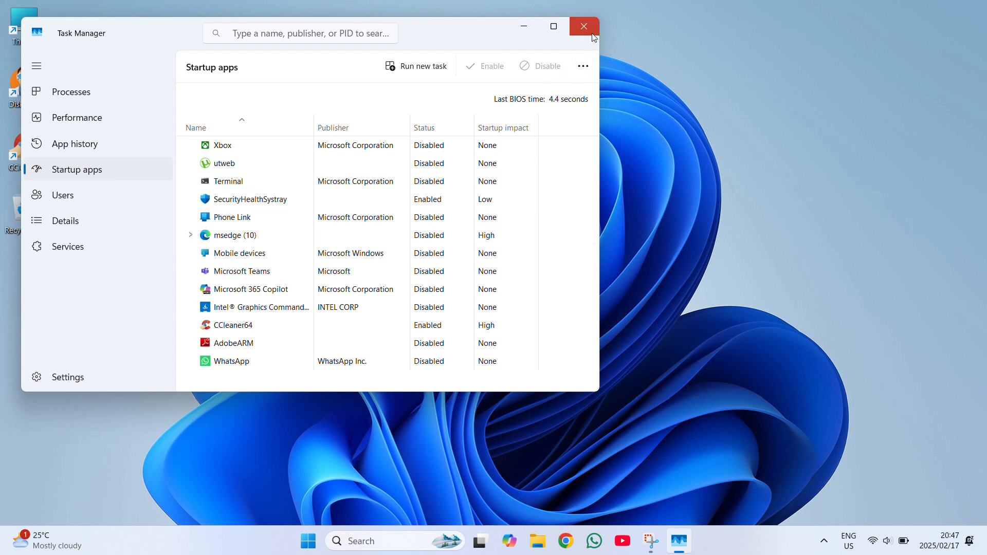
pyautogui.click(582, 26)
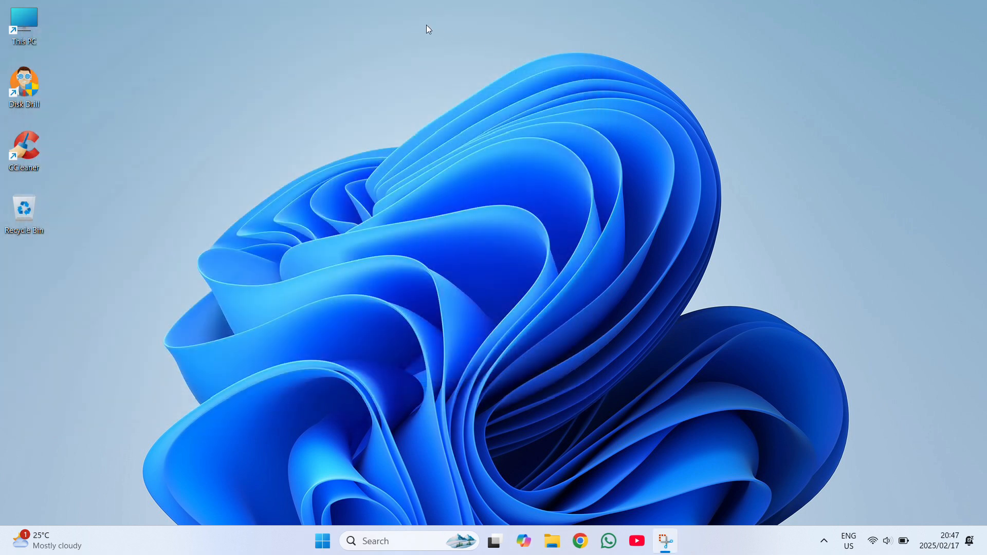